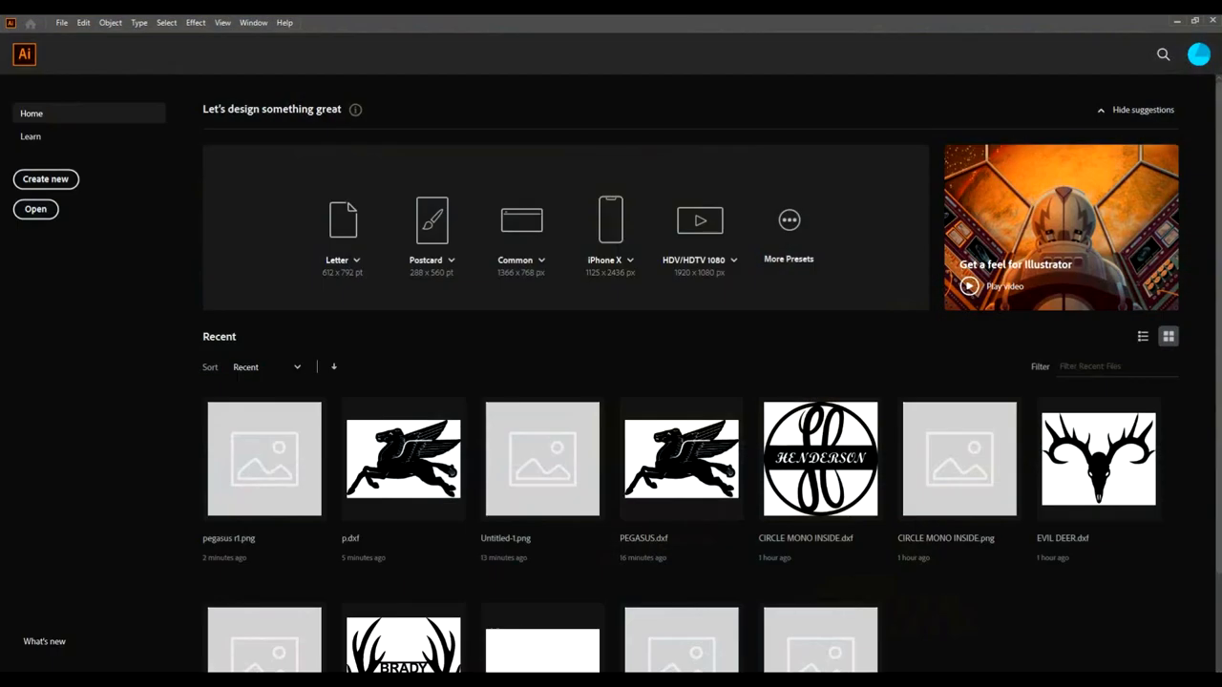
mouse_move(180, 401)
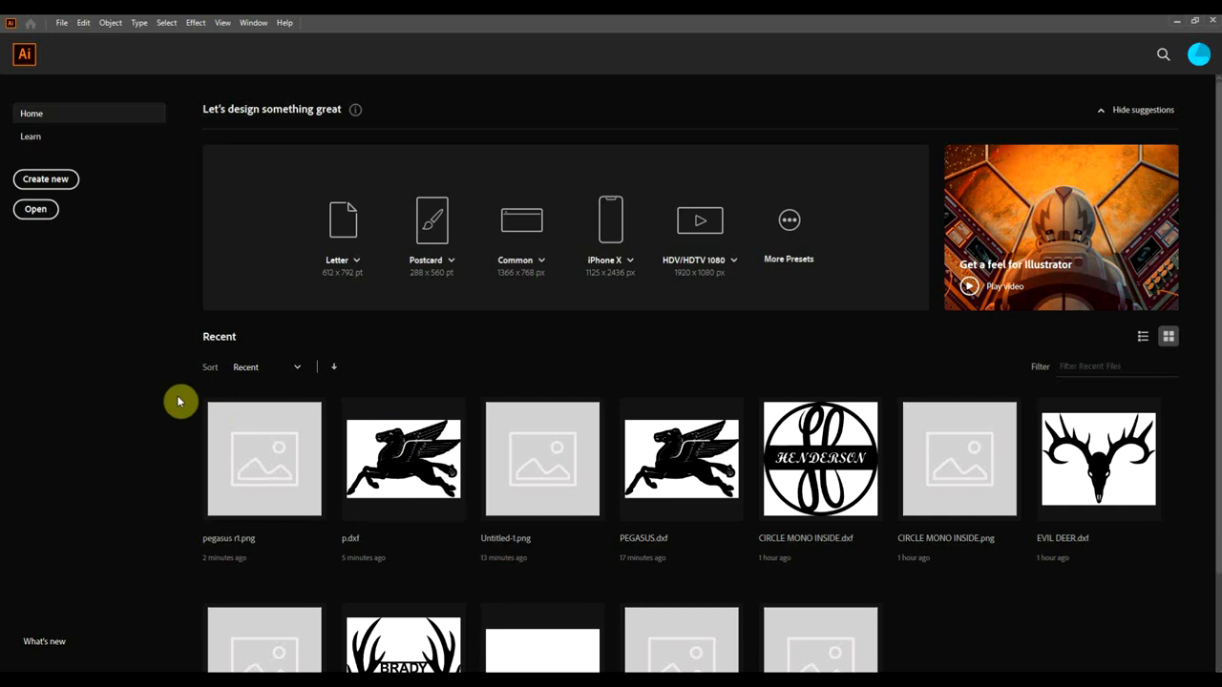
mouse_move(225, 493)
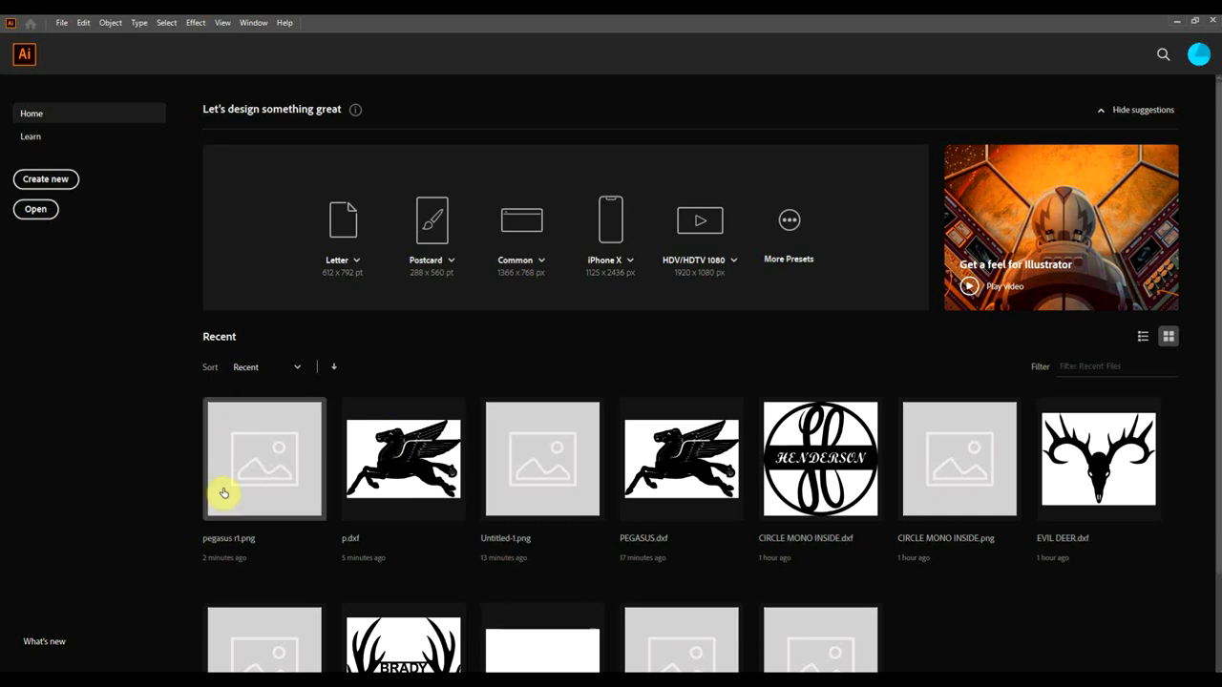
Open the recent file 'pegasus r1.png' from the Home screen
double_click(264, 459)
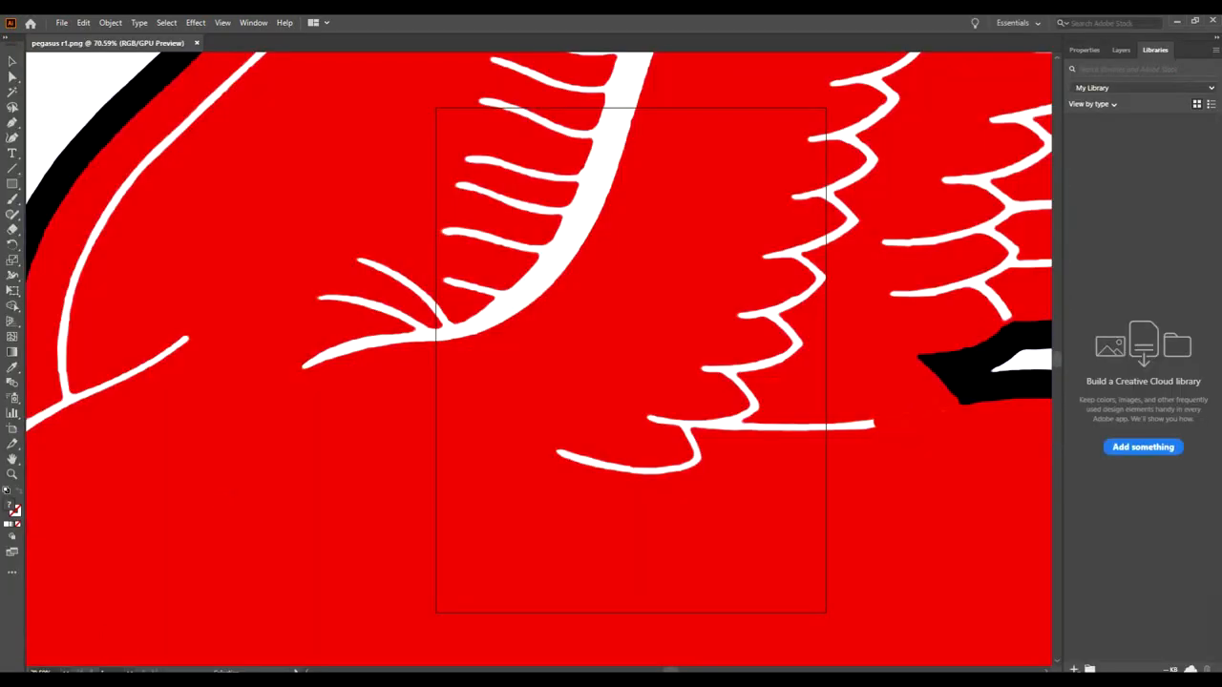
Zoom out and drag the Pegasus image to the lower left, off the artboard
left_click(71, 660)
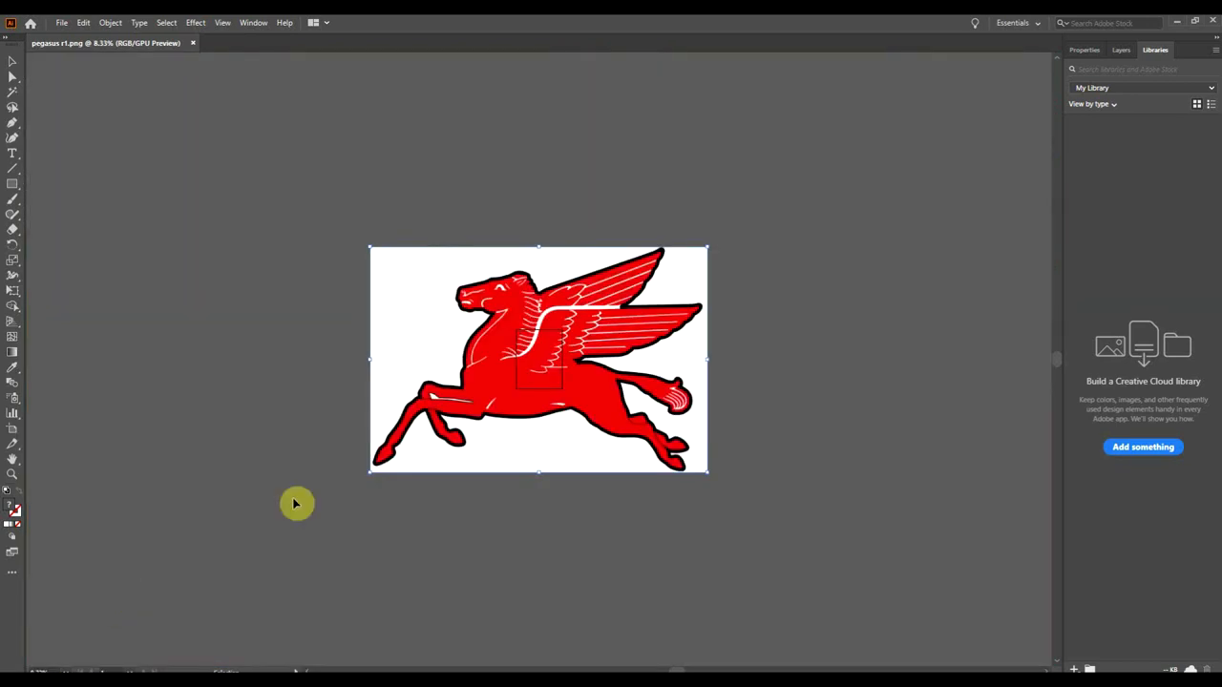
left_click_drag(295, 504, 139, 482)
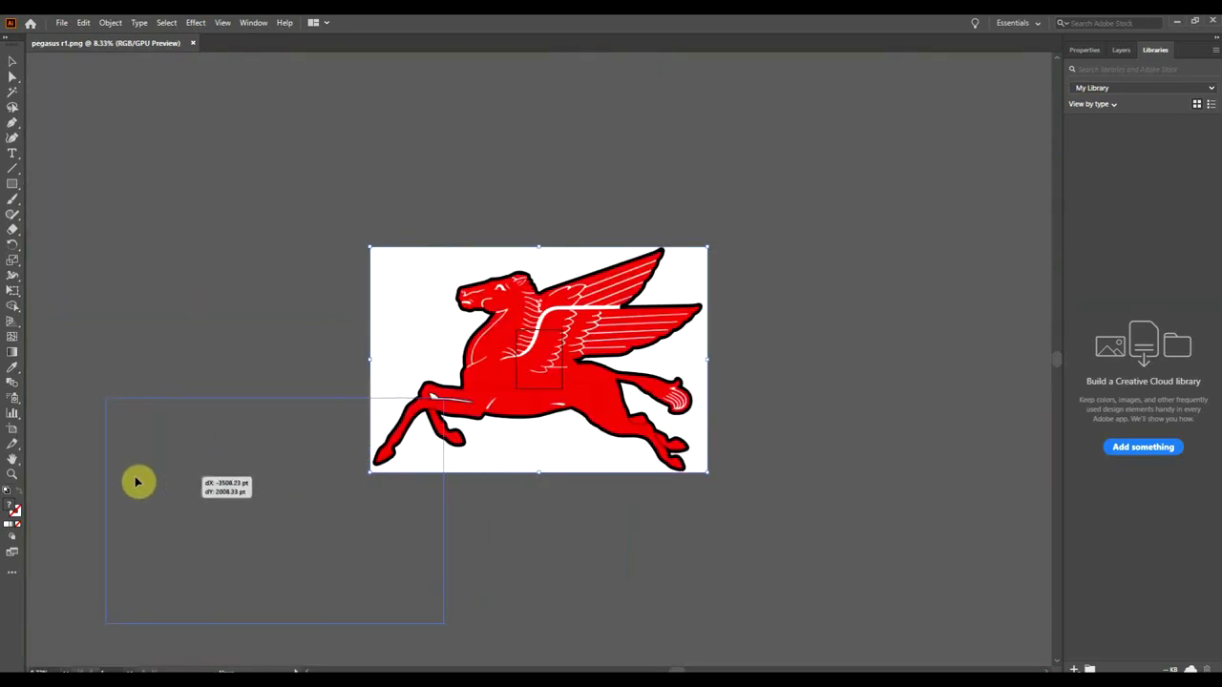
left_click_drag(539, 360, 237, 513)
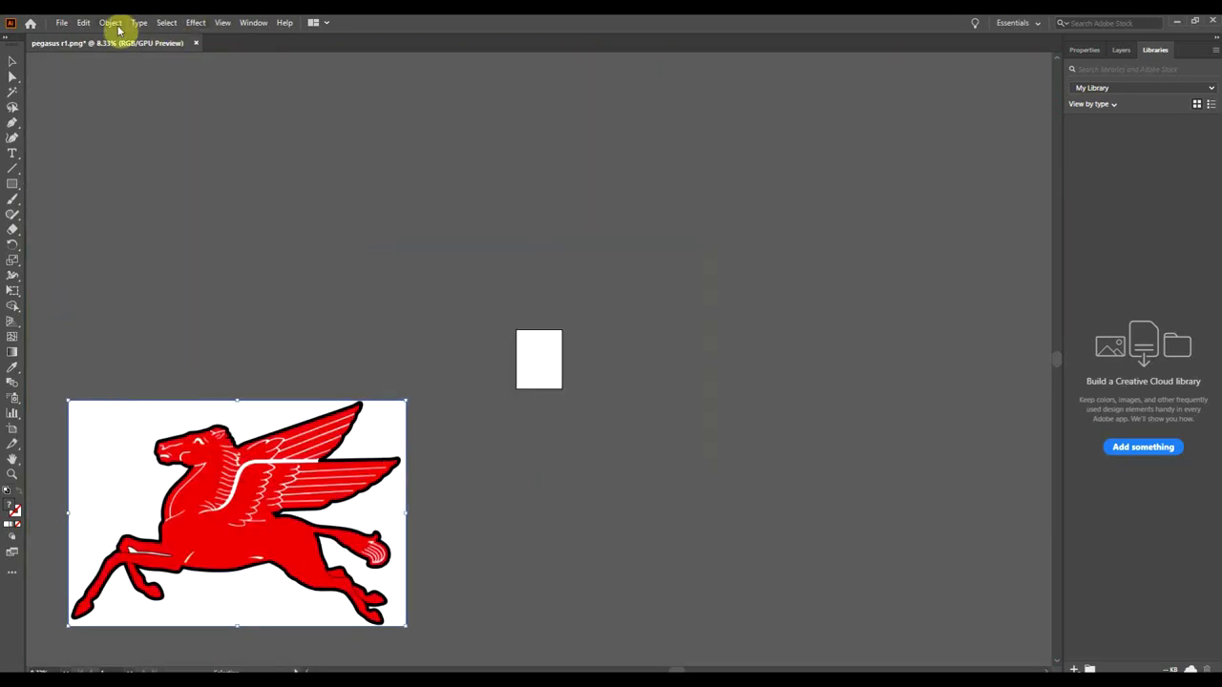
Apply Image Trace Make and Expand to the Pegasus, accepting the large-image warning
left_click(110, 22)
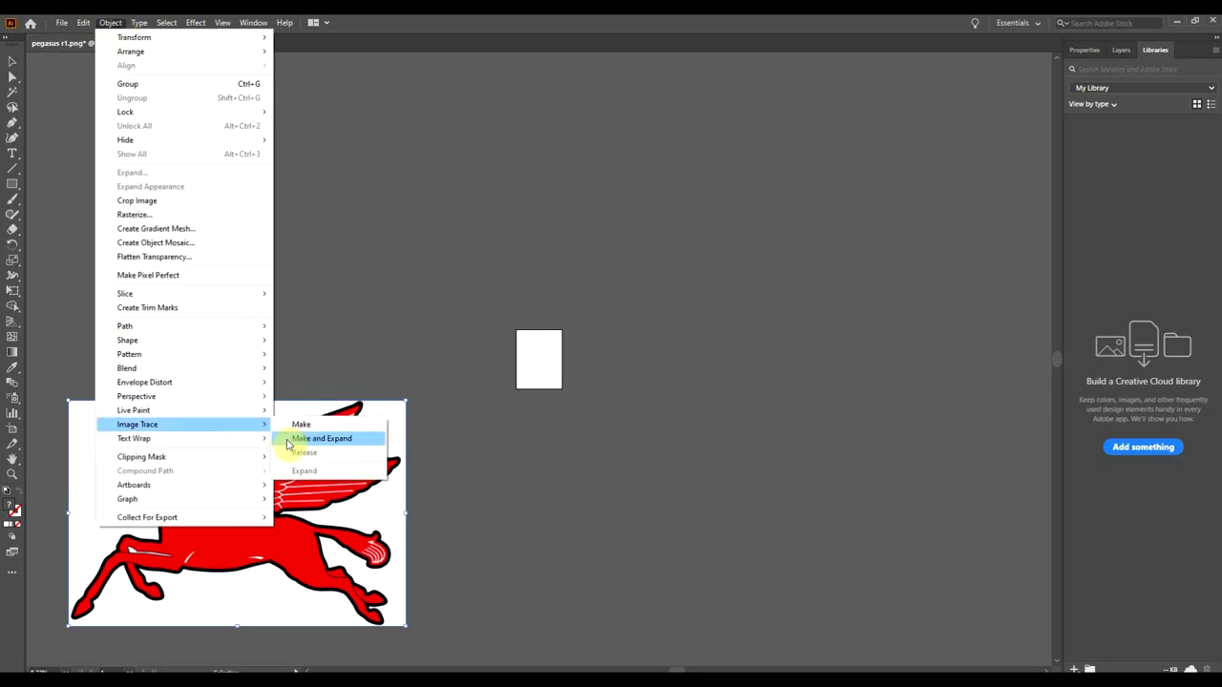
left_click(321, 438)
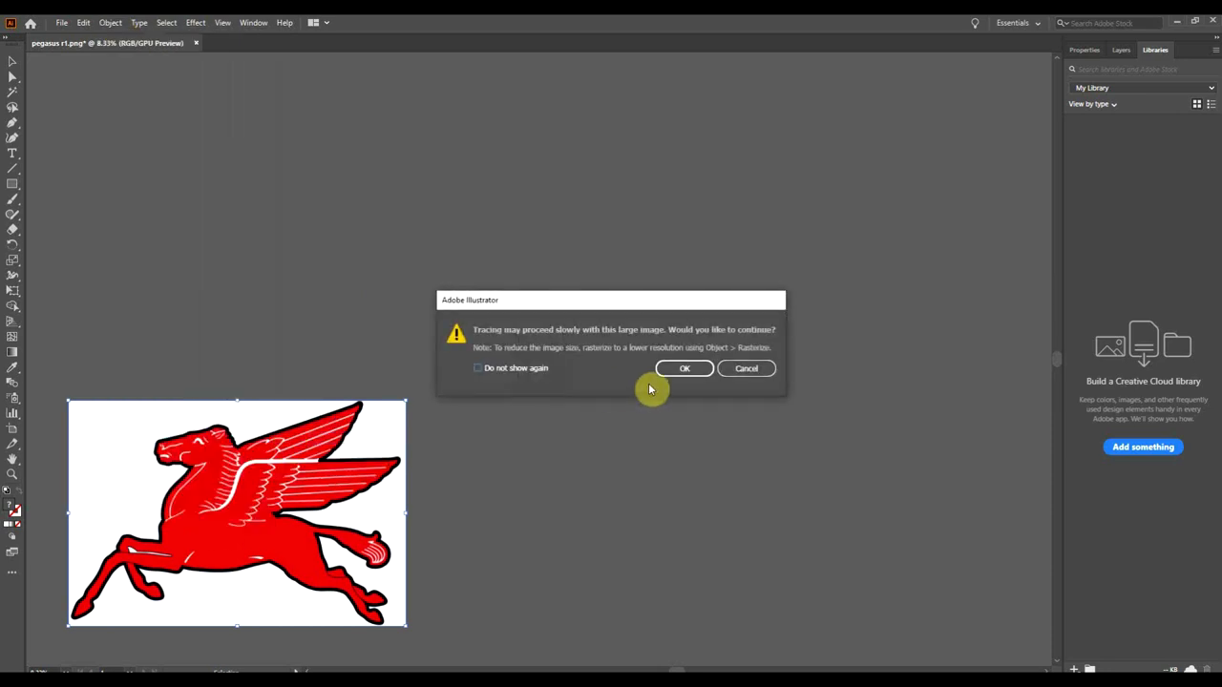
left_click(685, 369)
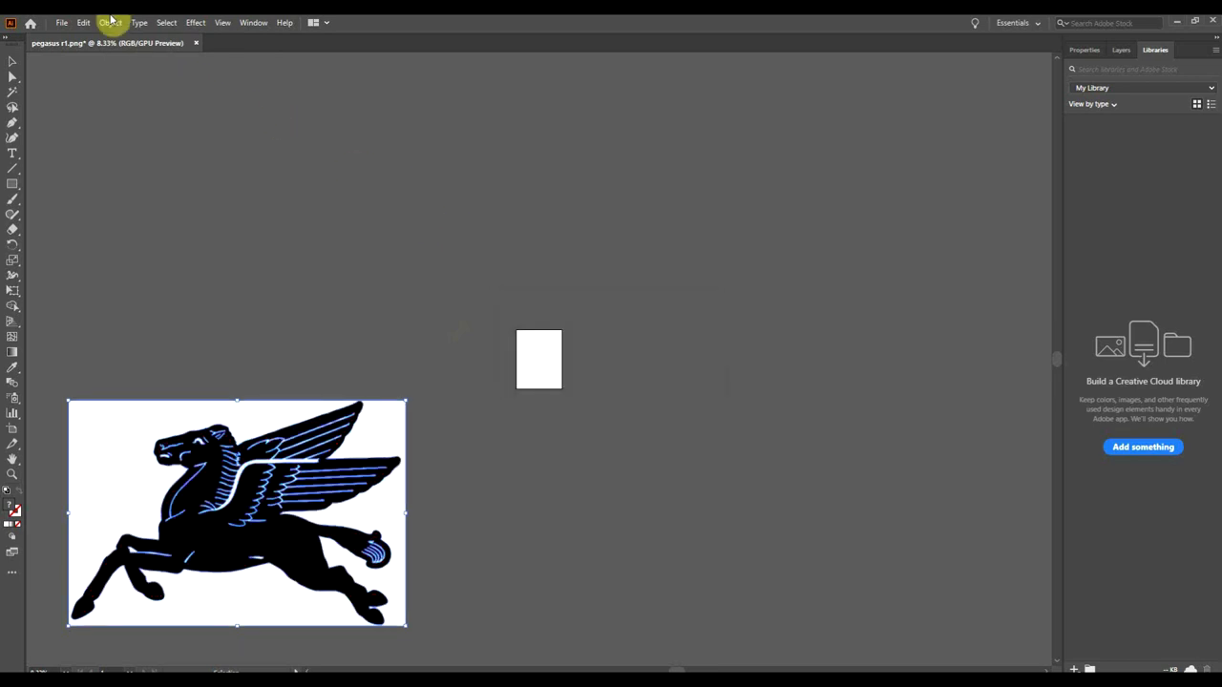
Drag the black Pegasus silhouette off its white background rectangle, above and right of the artboard
left_click(110, 22)
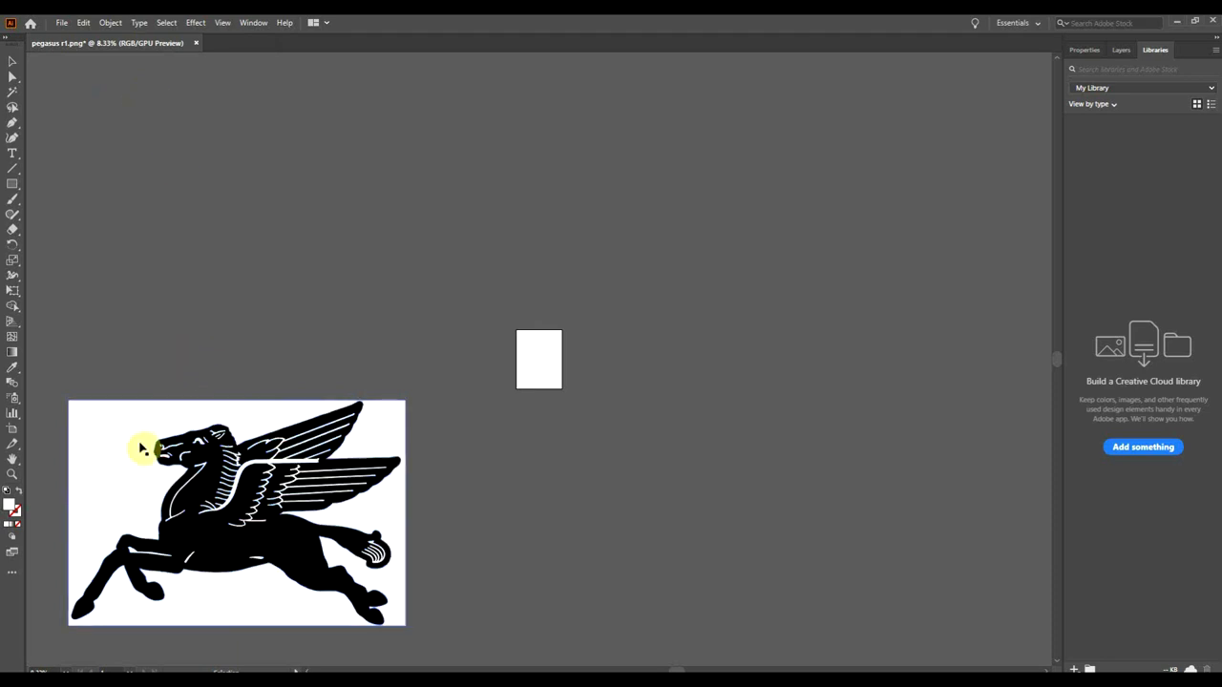
left_click_drag(144, 448, 401, 430)
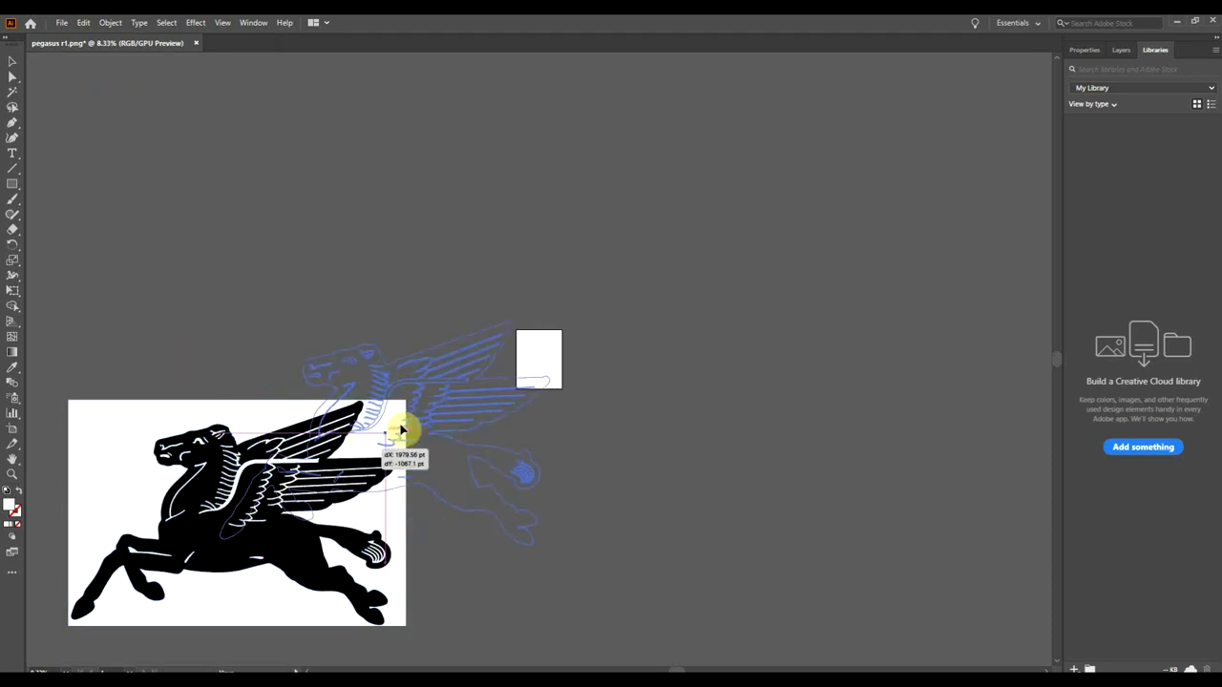
left_click_drag(401, 430, 703, 217)
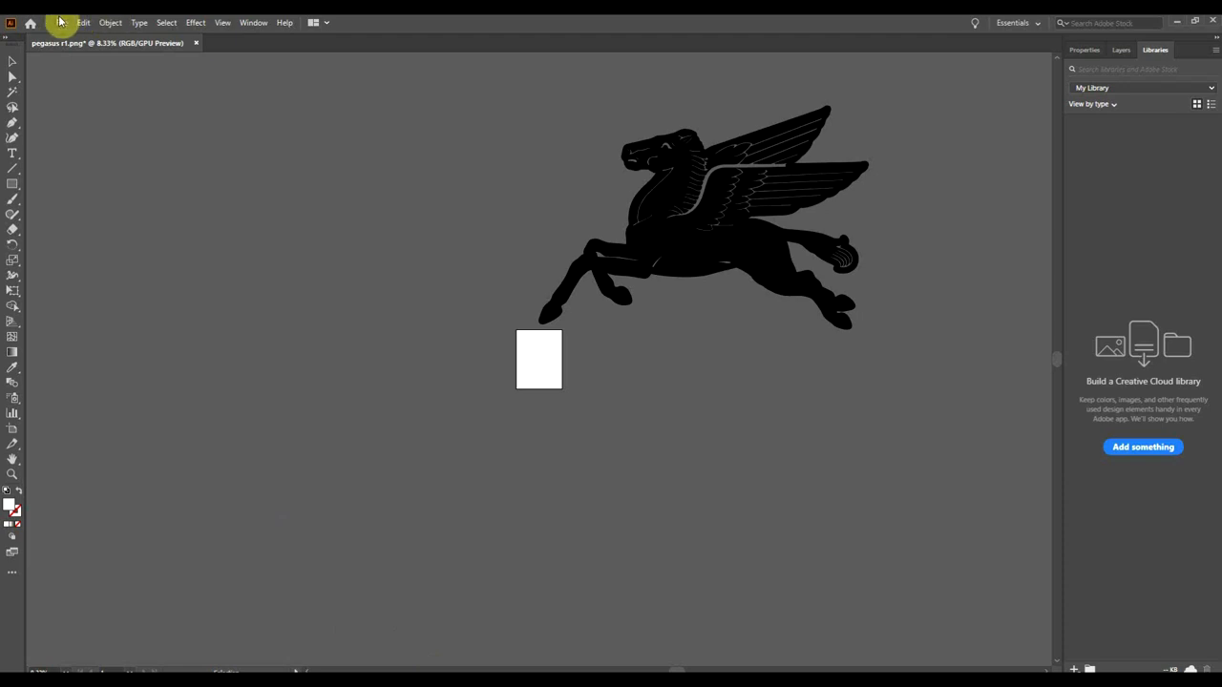
left_click(62, 22)
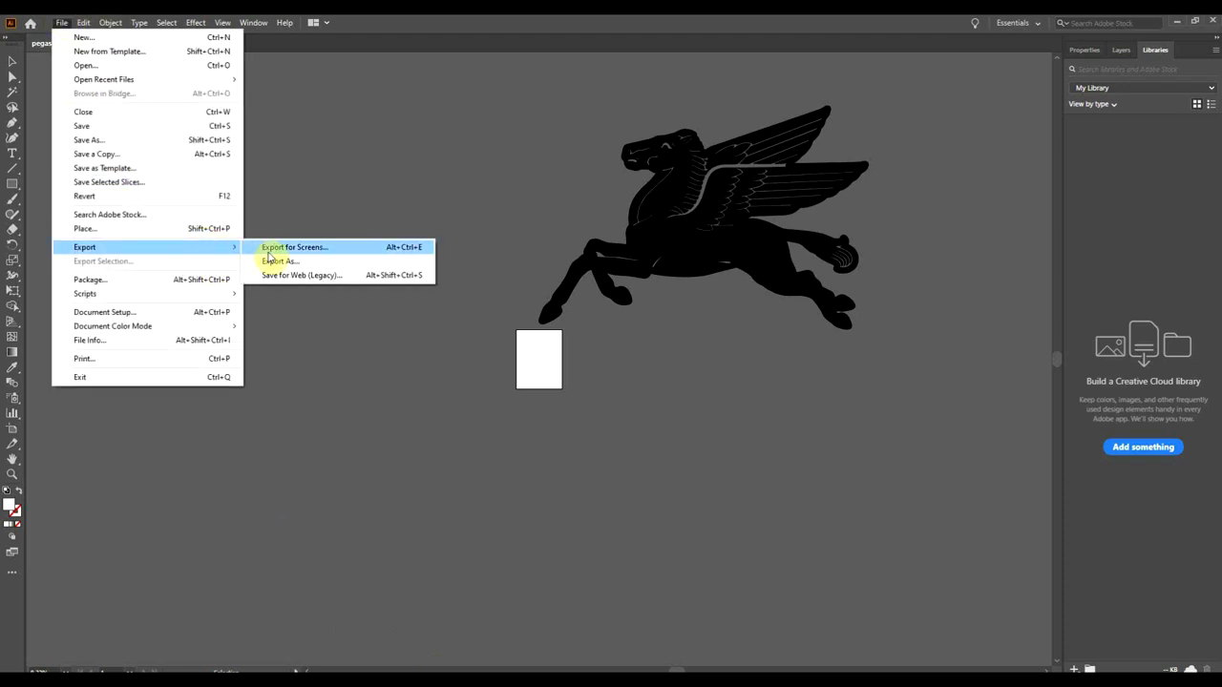
Export the artwork as AutoCAD Interchange File (DXF) 'pegasus r1', accepting the DXF options
left_click(280, 260)
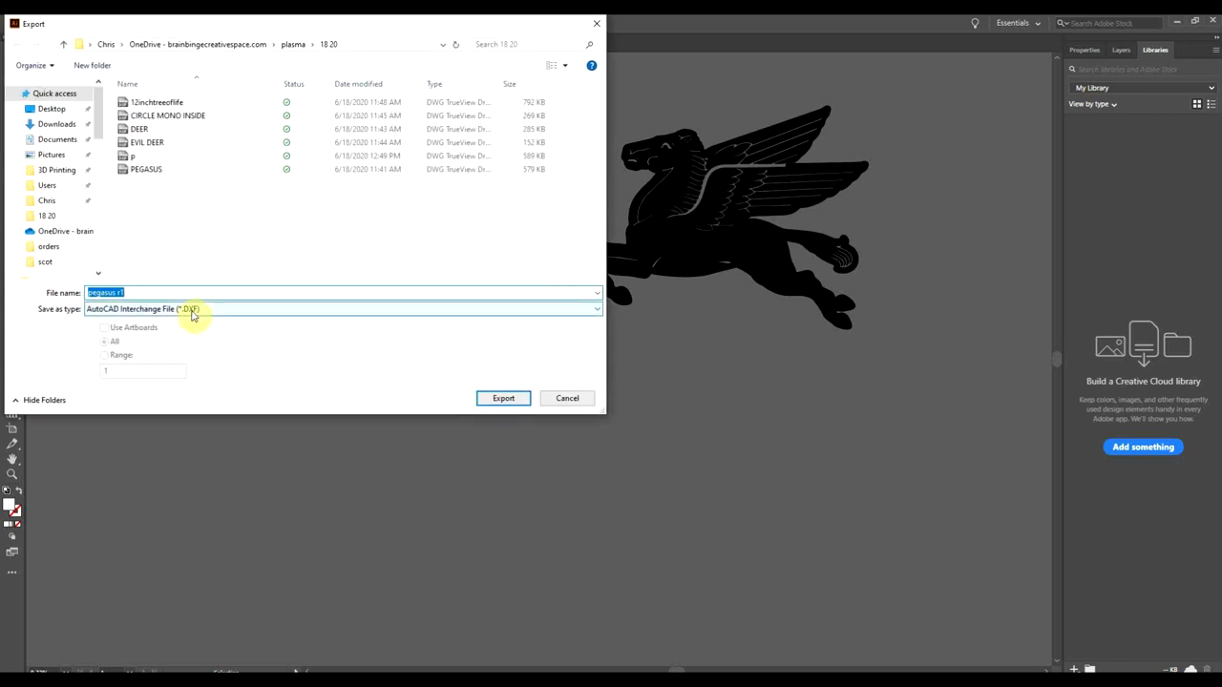
left_click(343, 309)
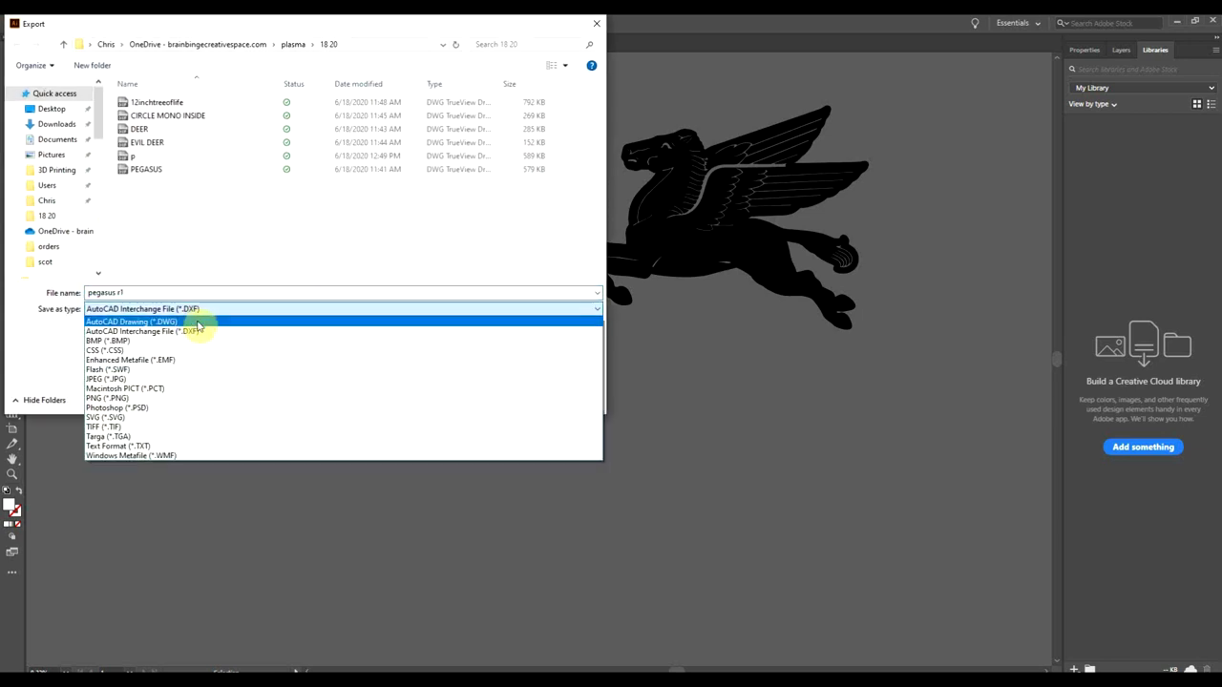
mouse_move(209, 331)
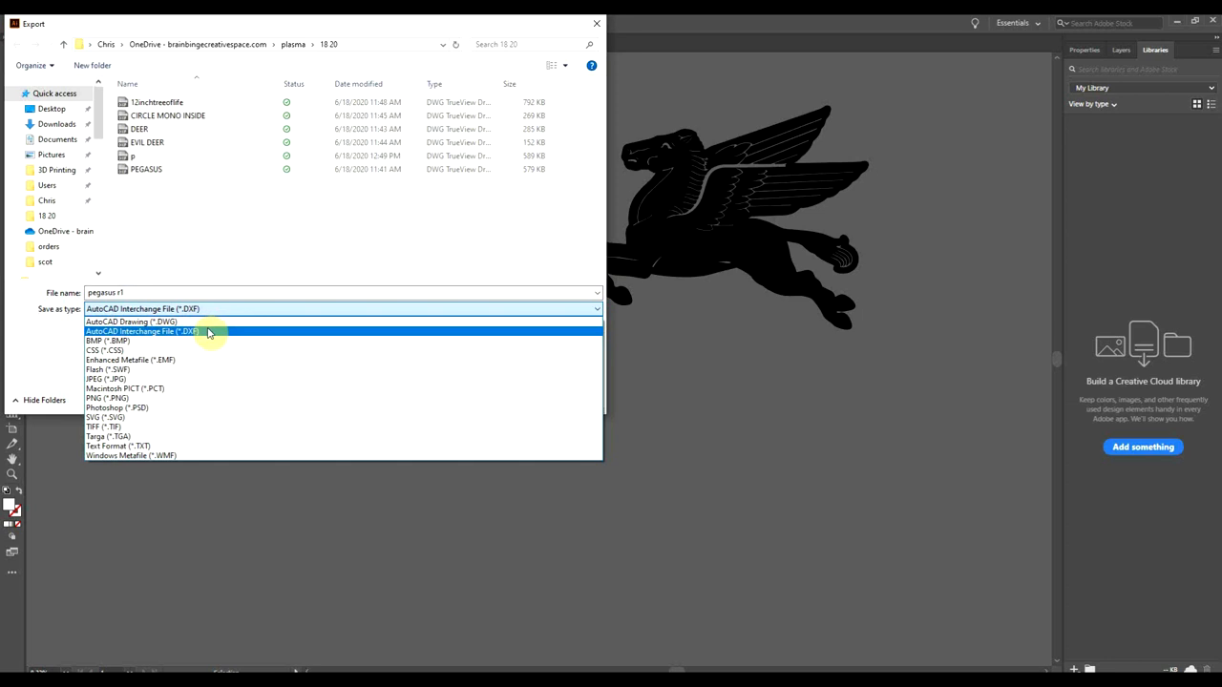
left_click(141, 331)
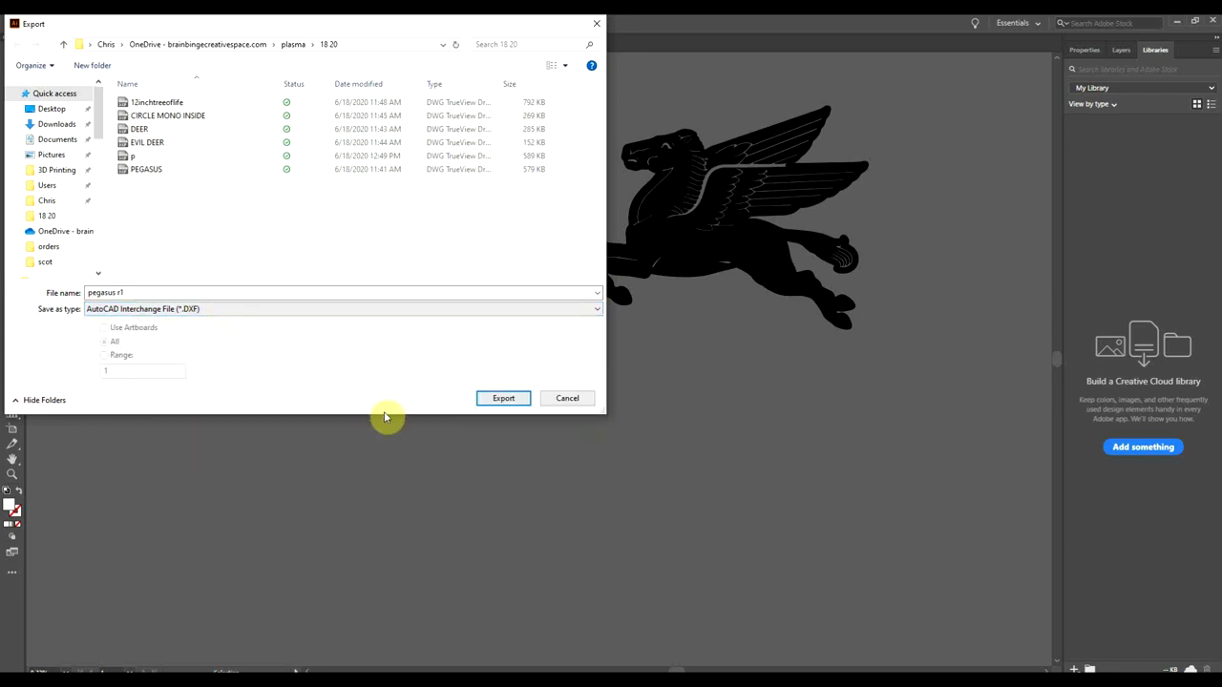
left_click(503, 399)
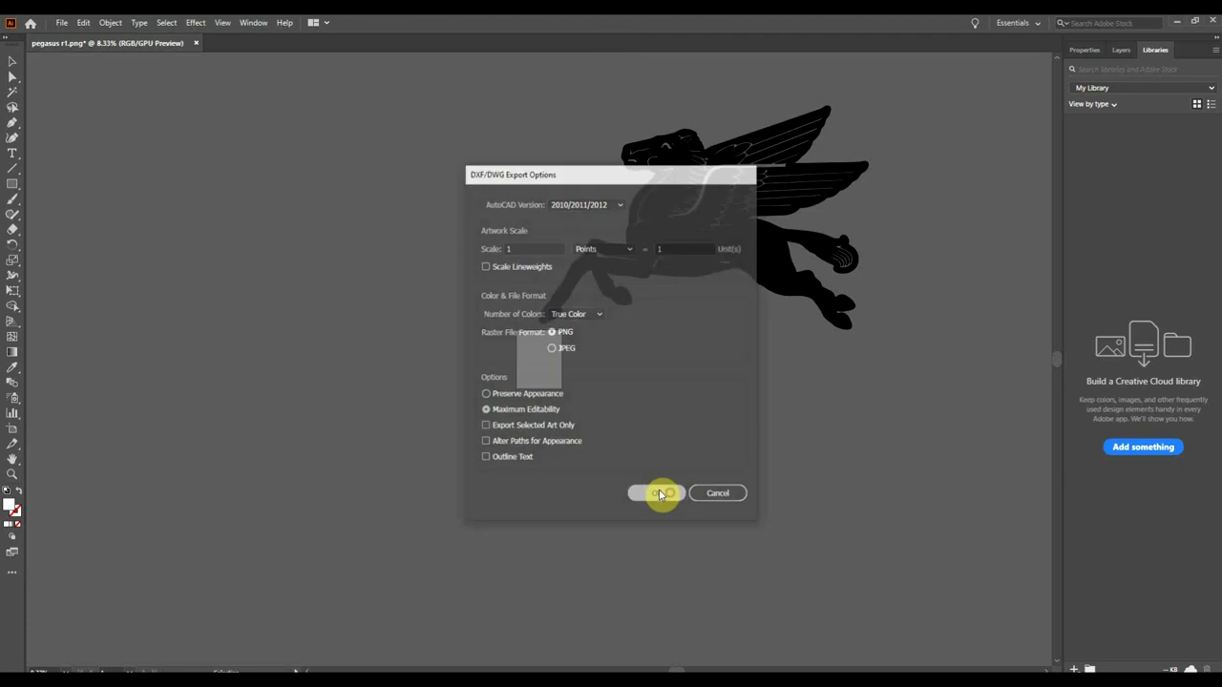
left_click(656, 493)
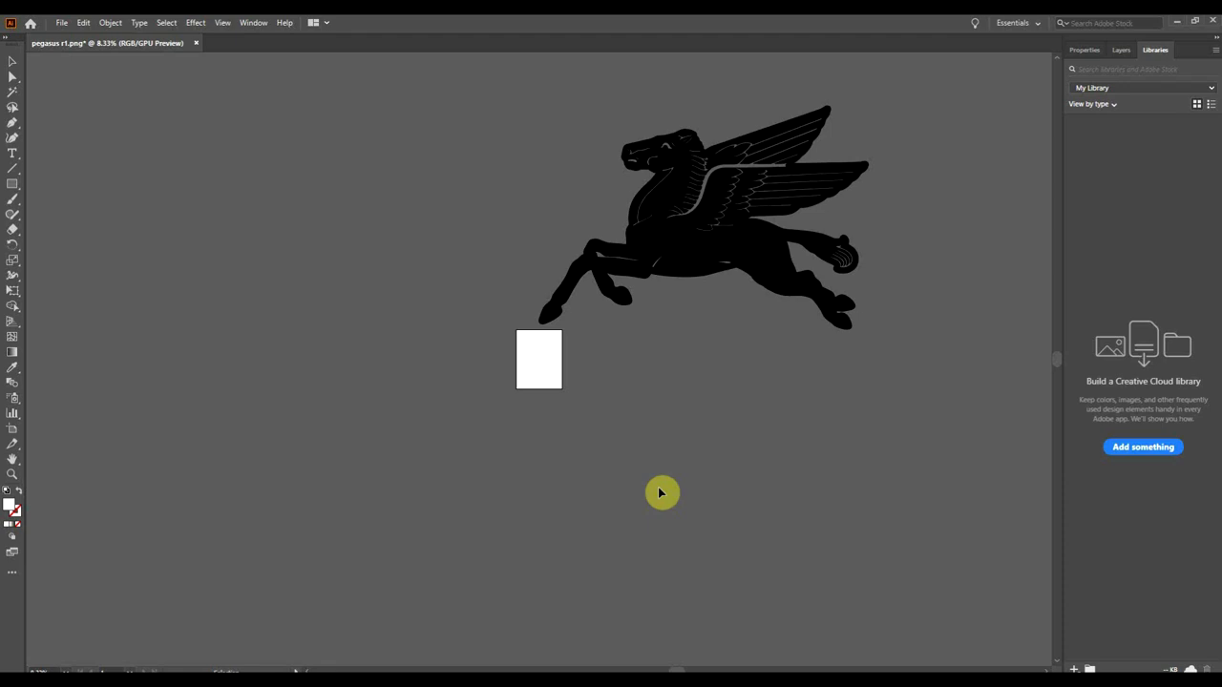
mouse_move(496, 609)
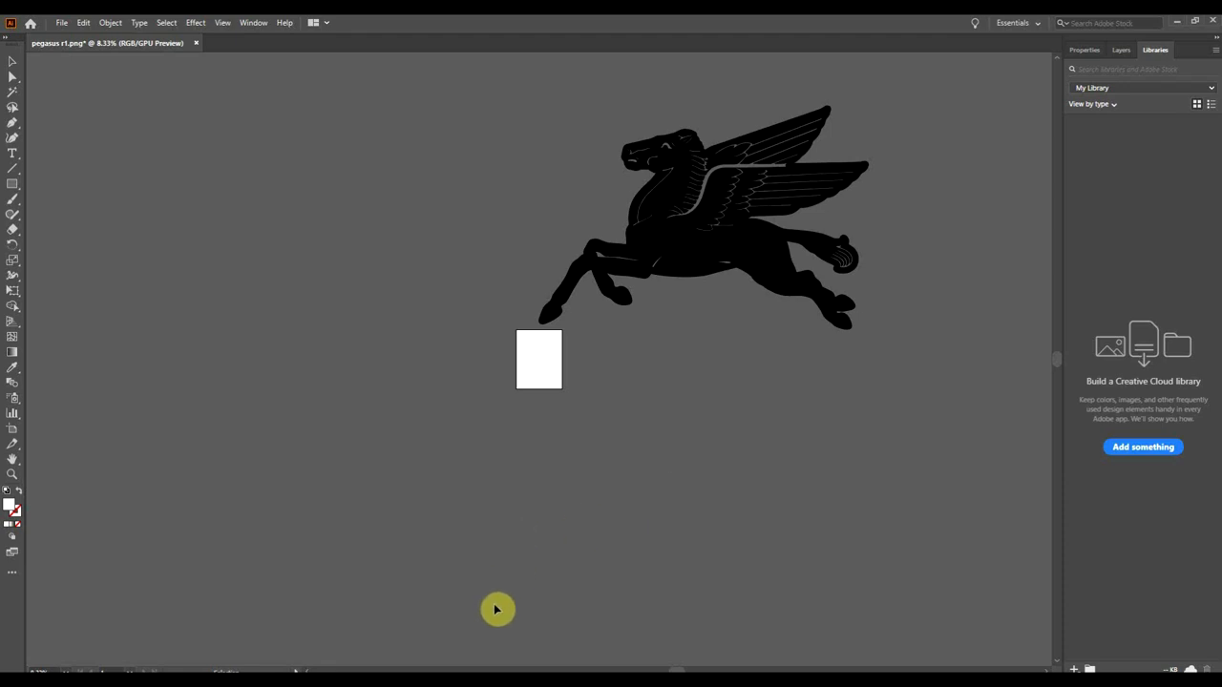